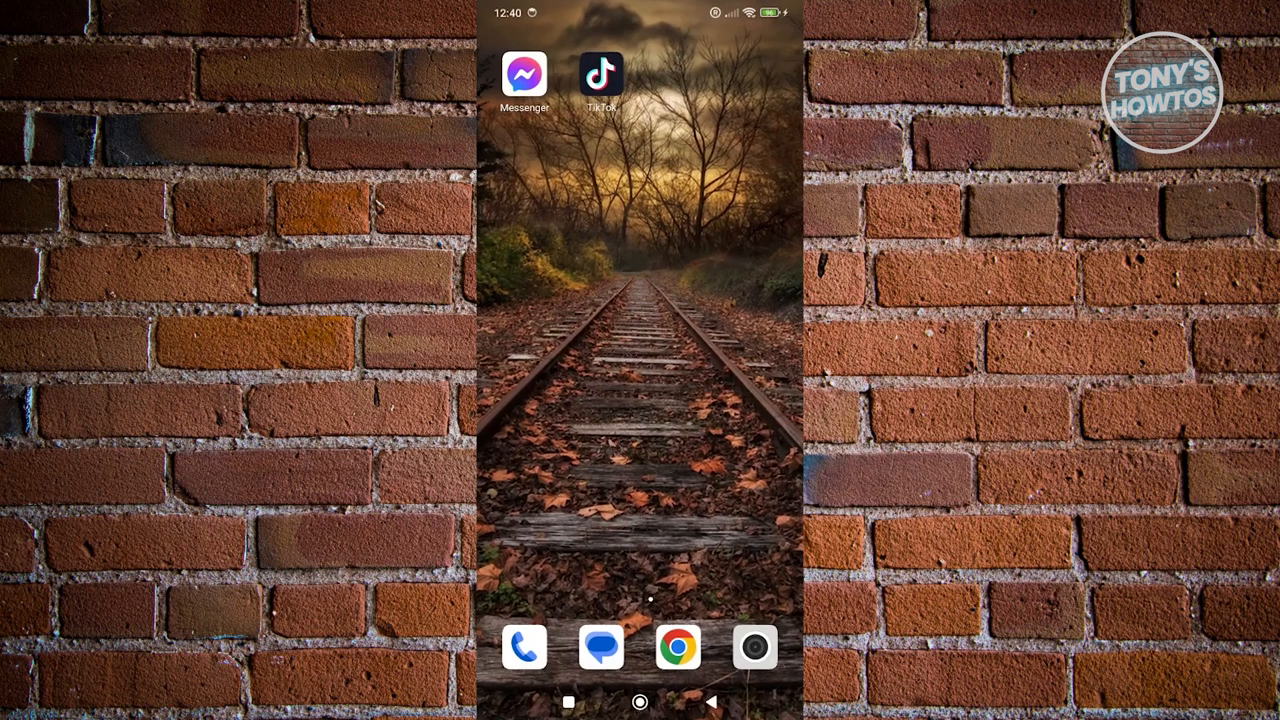
# Launch TikTok from the home screen to reach the profile page.
pyautogui.click(600, 75)
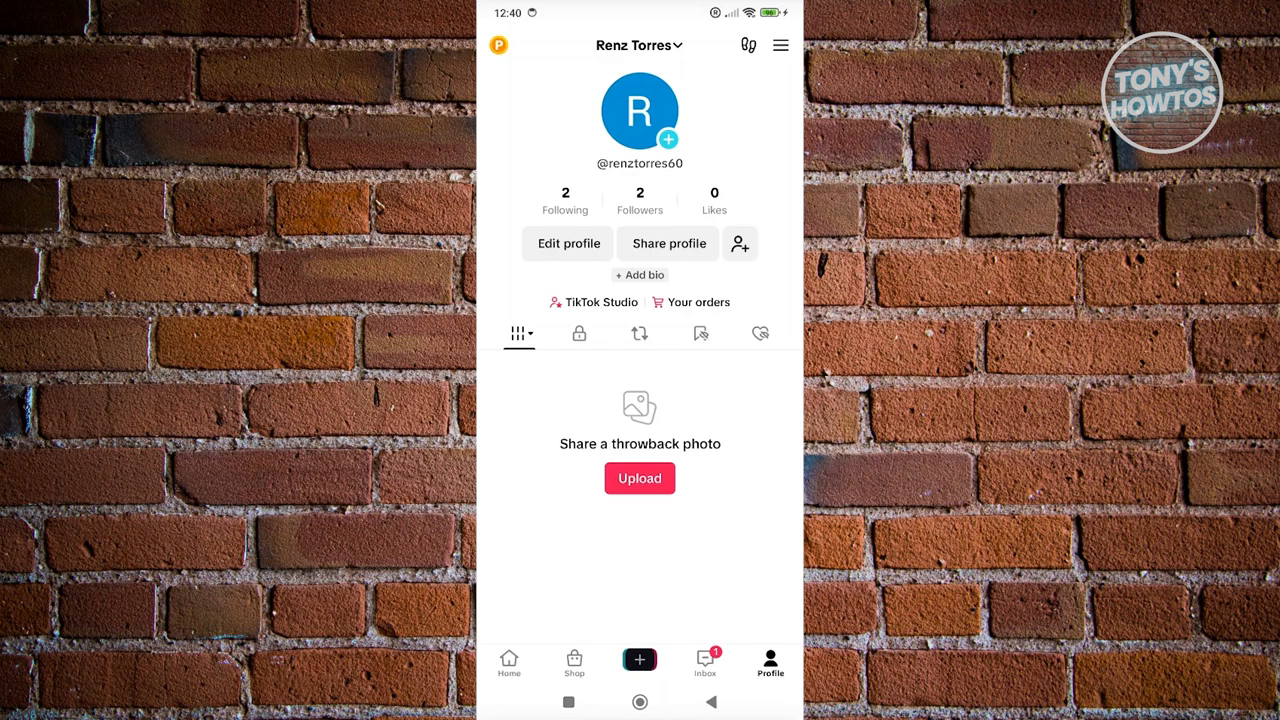
# Open Settings and privacy from the profile's hamburger menu.
pyautogui.click(780, 45)
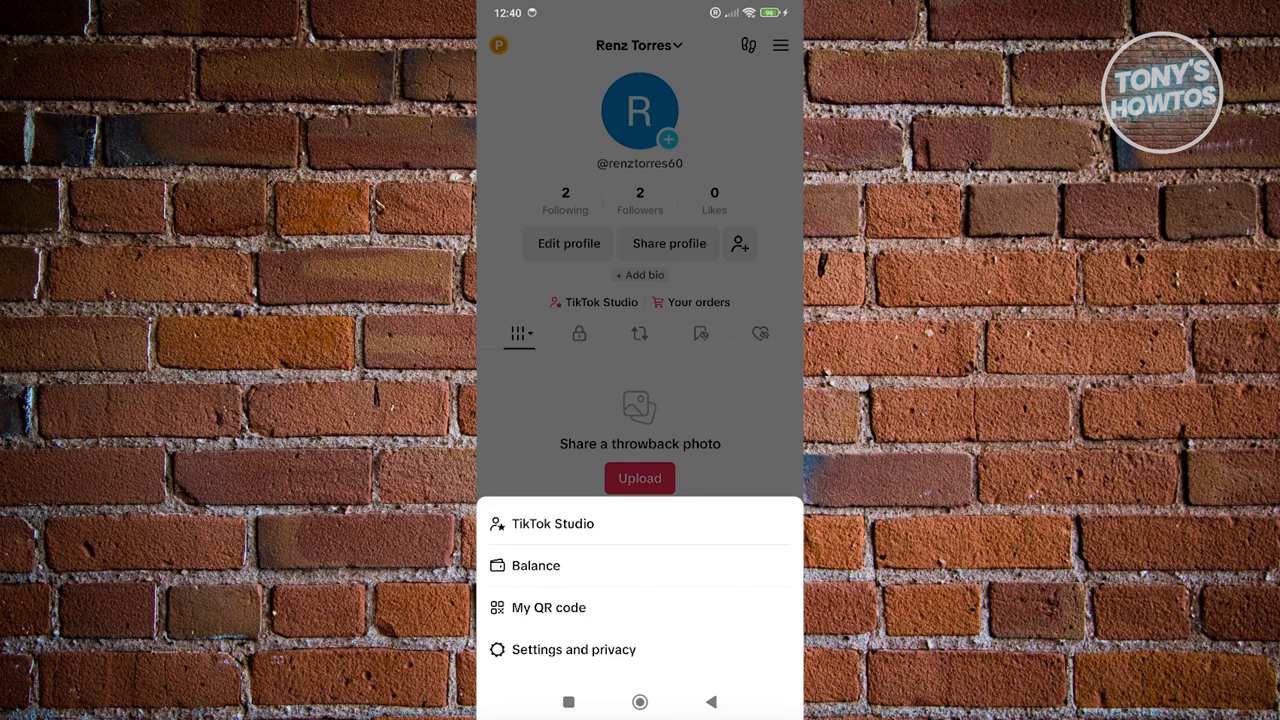
pyautogui.click(574, 649)
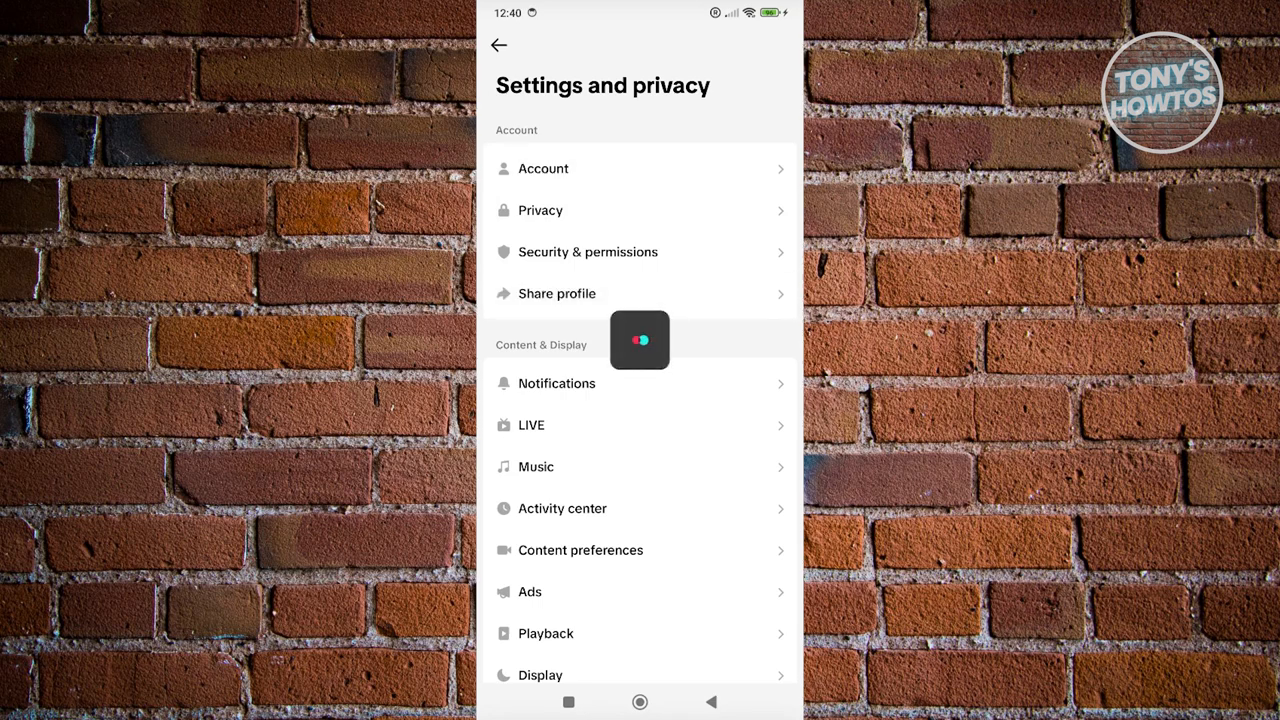
# Glance at Account settings, return to the profile, and open Edit profile.
pyautogui.click(543, 168)
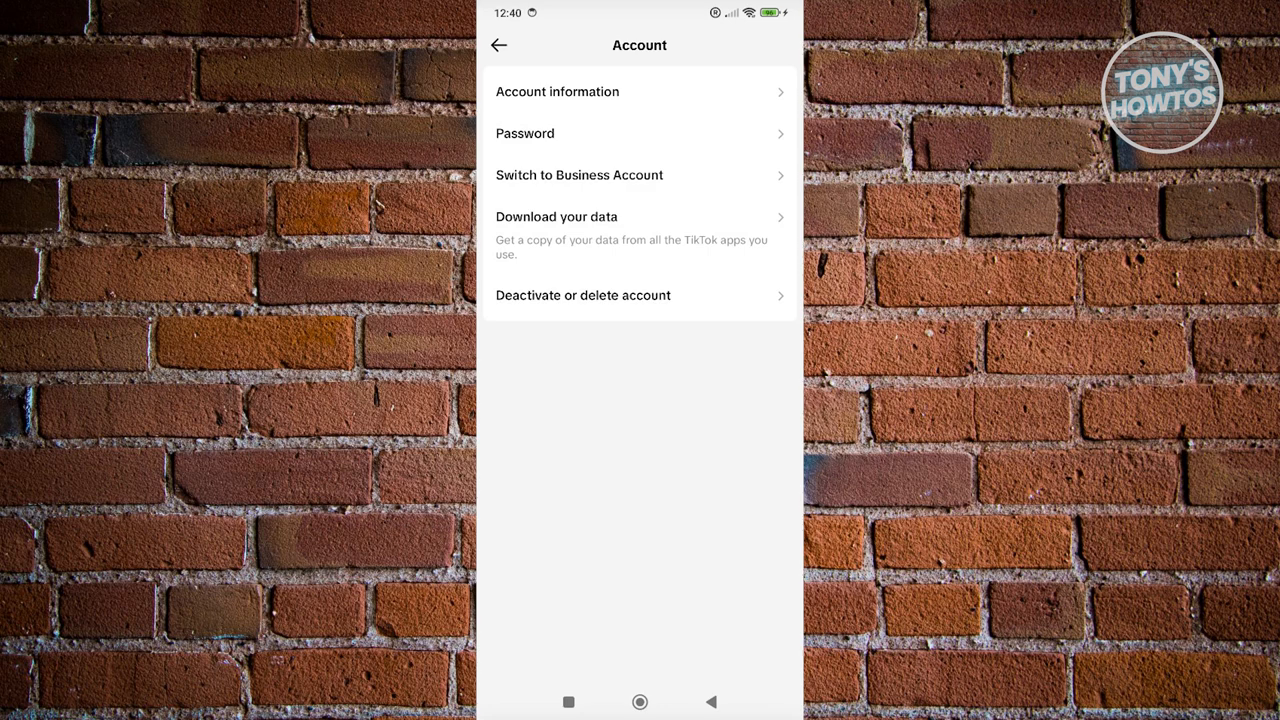
pyautogui.click(499, 45)
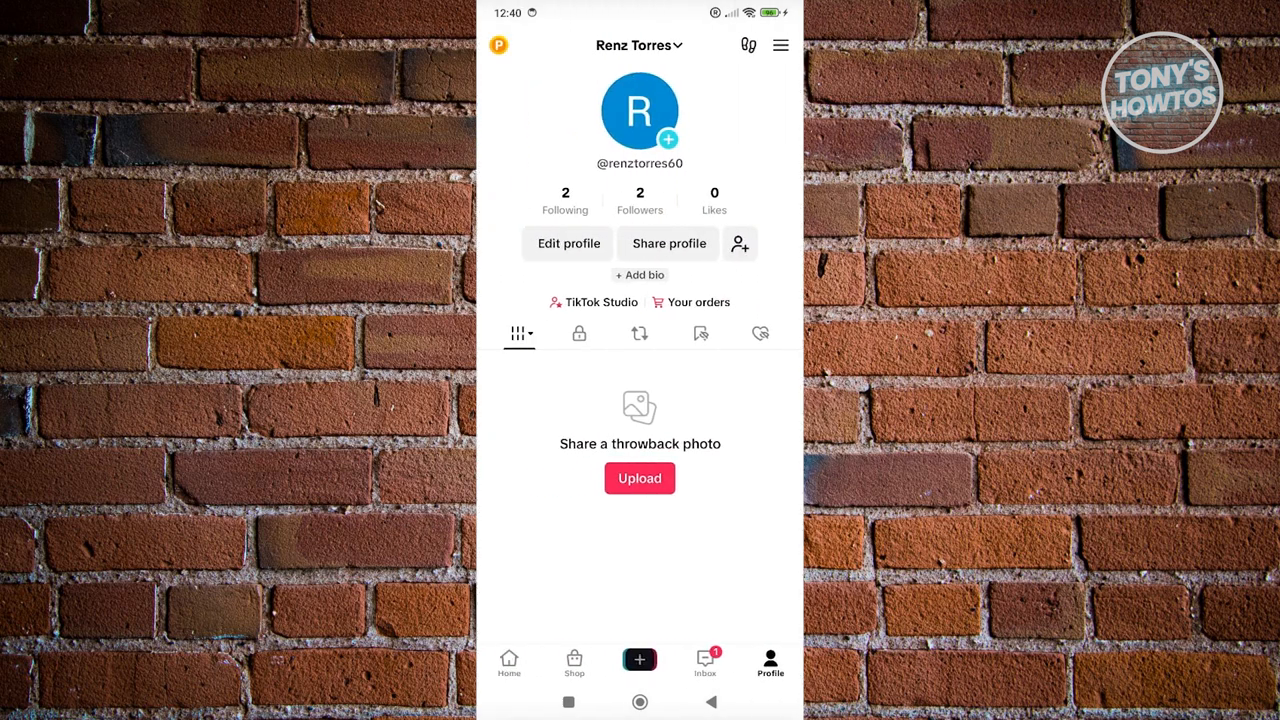
pyautogui.click(567, 243)
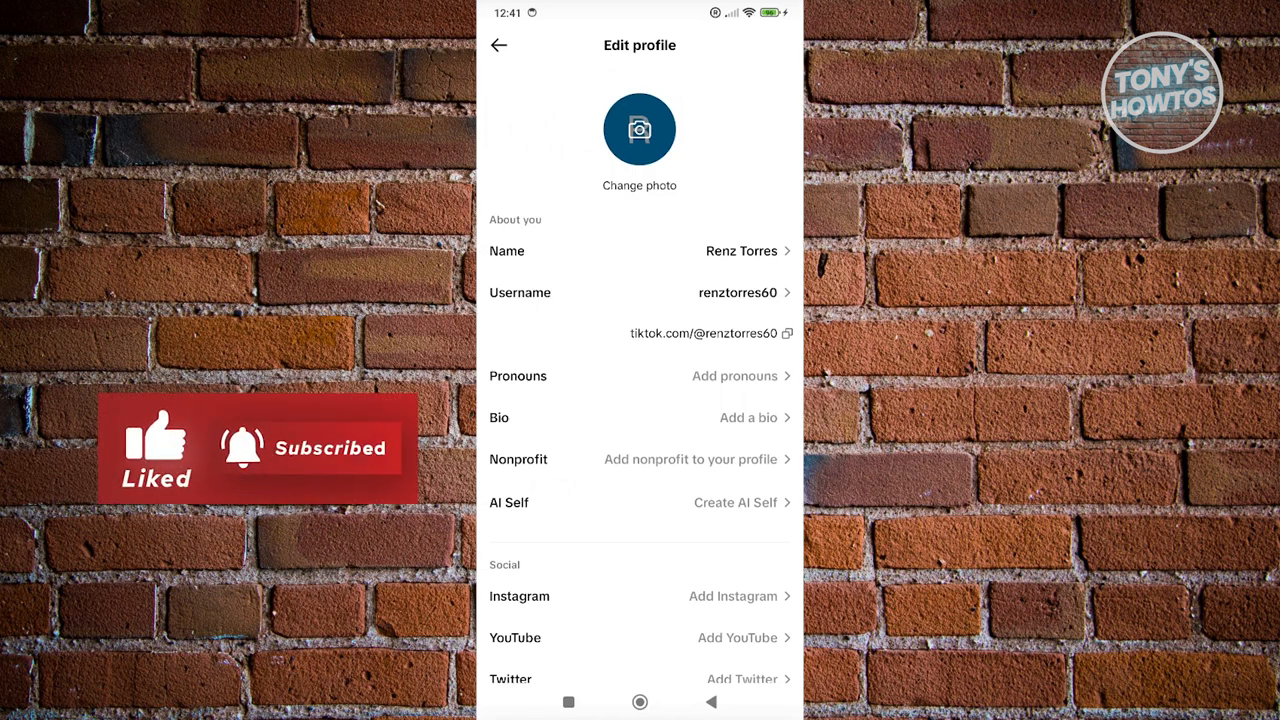
# Leave Edit profile and reopen Settings and privacy to switch to a Business Account.
pyautogui.click(498, 45)
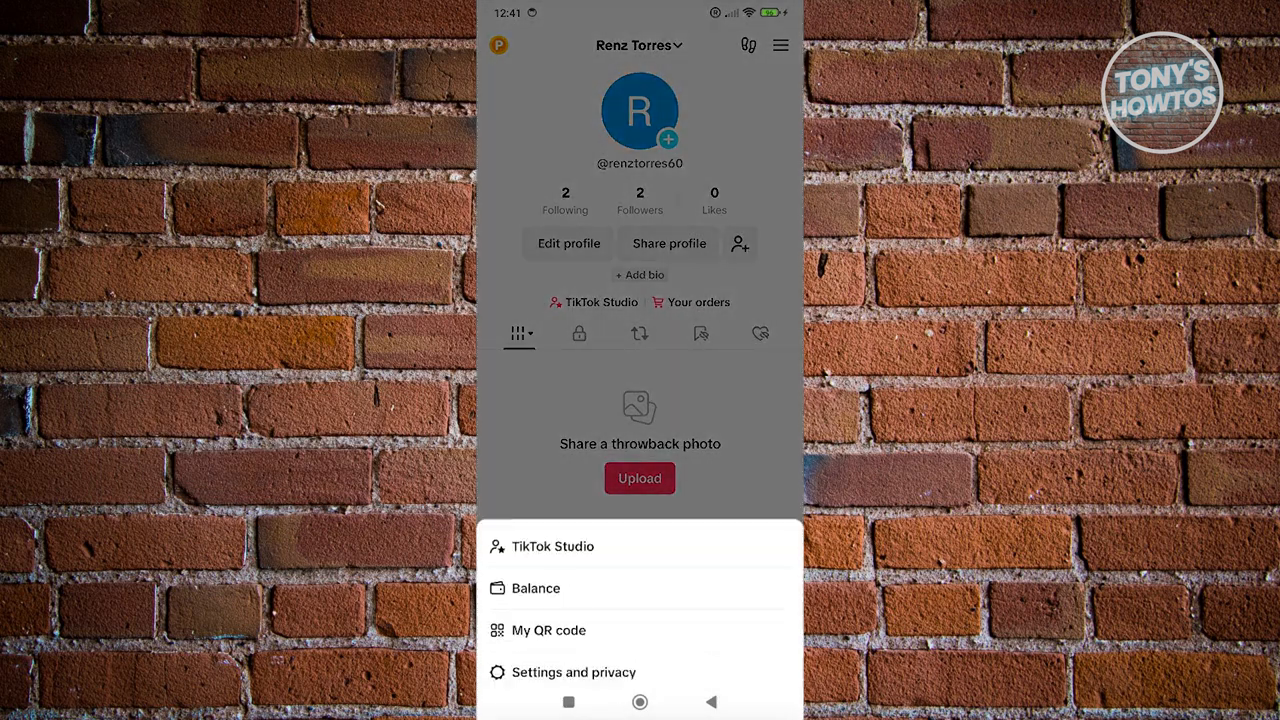
pyautogui.click(573, 672)
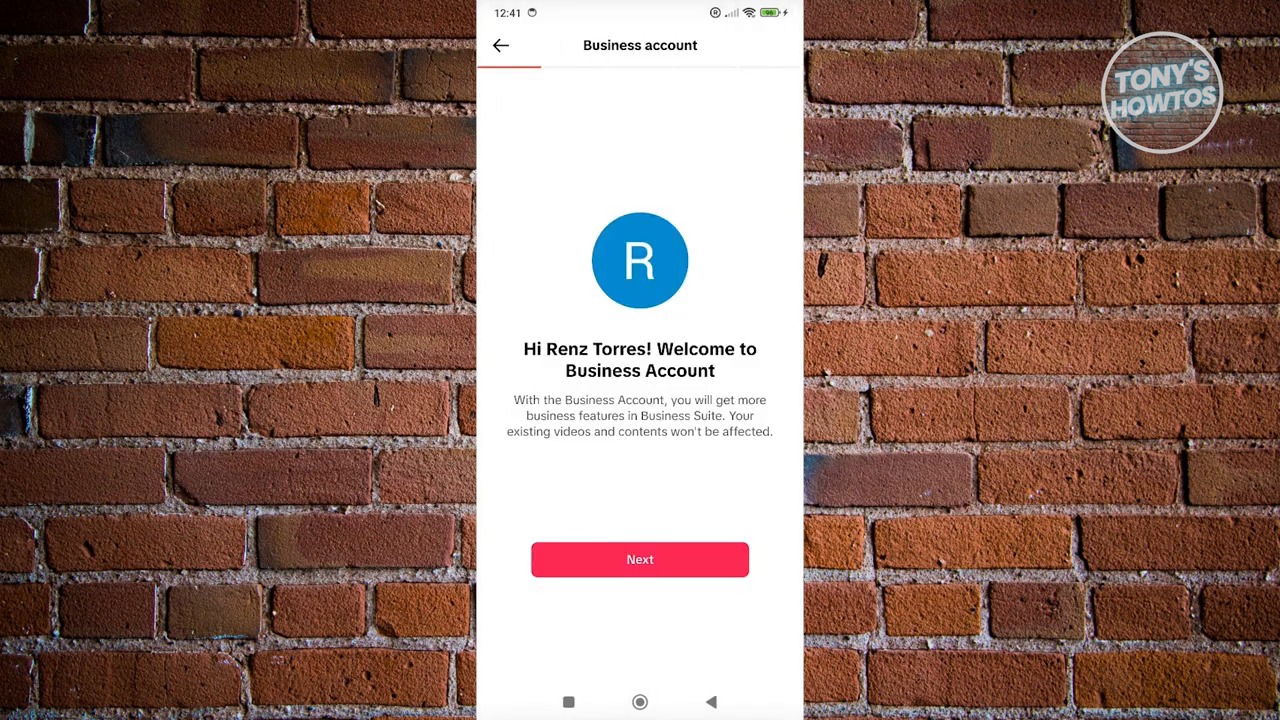
# Continue past the business intro and choose Art & Crafts as the category.
pyautogui.click(639, 559)
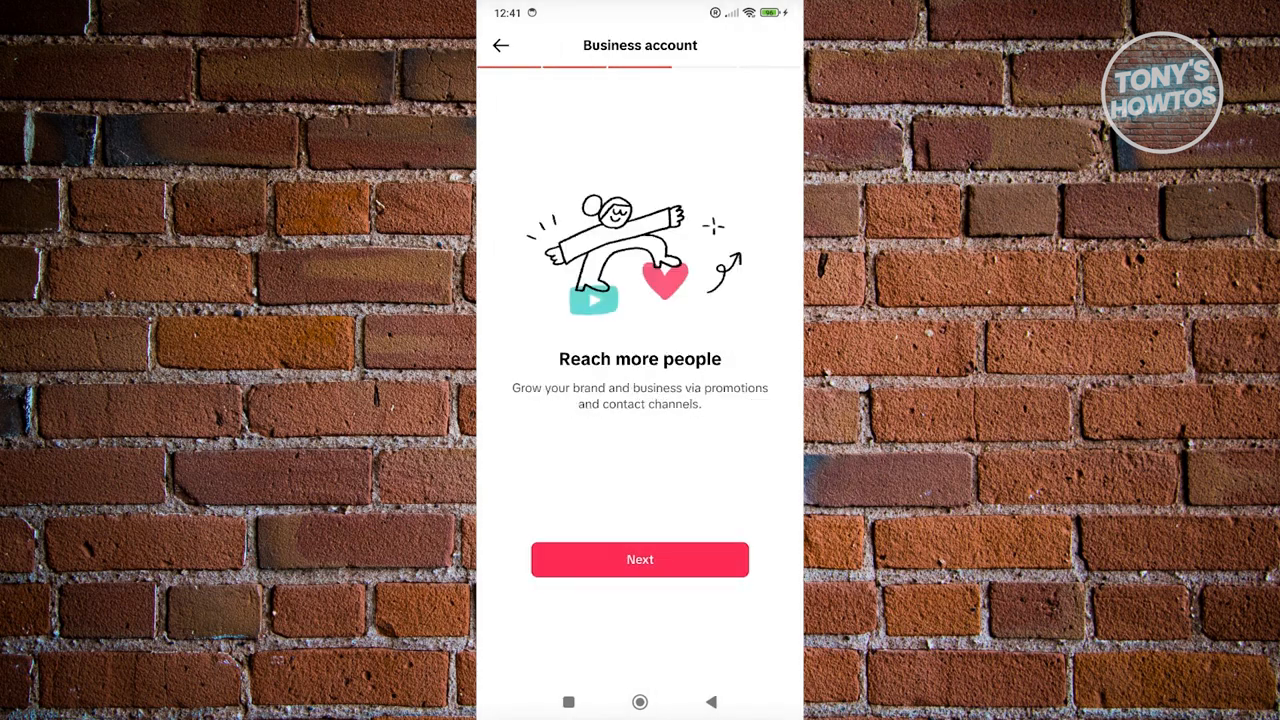
pyautogui.click(639, 559)
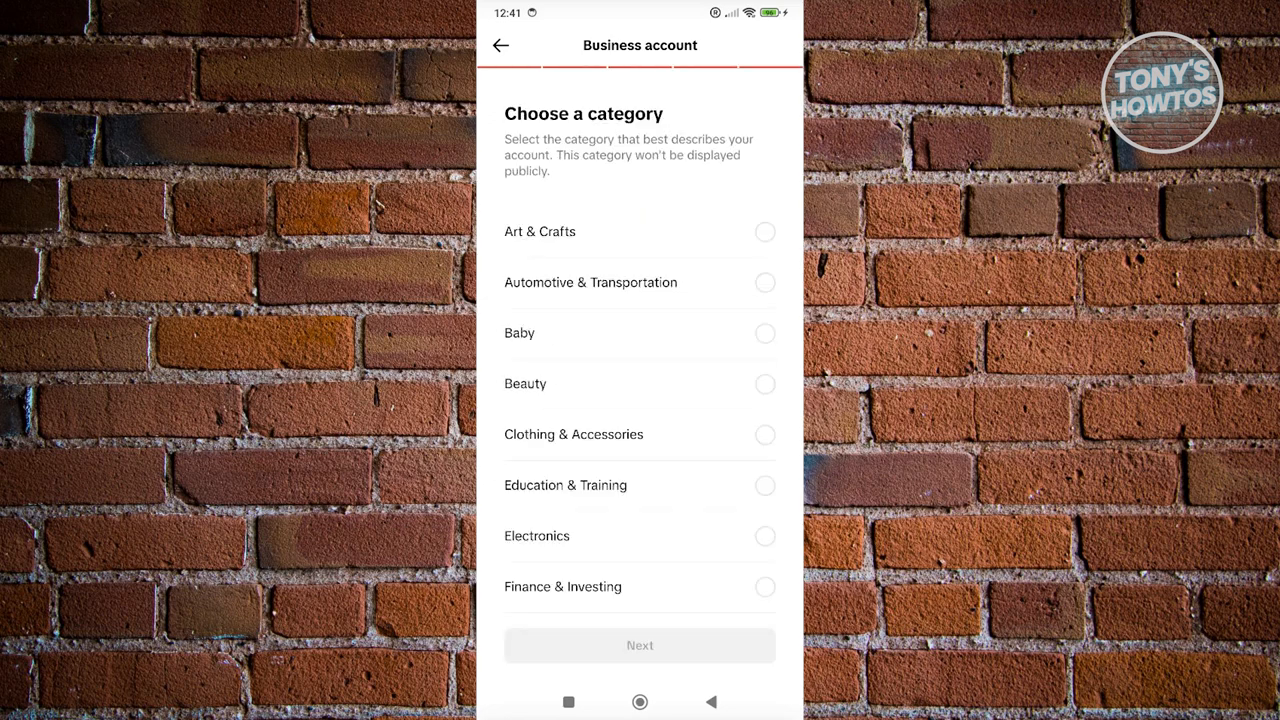
pyautogui.click(765, 231)
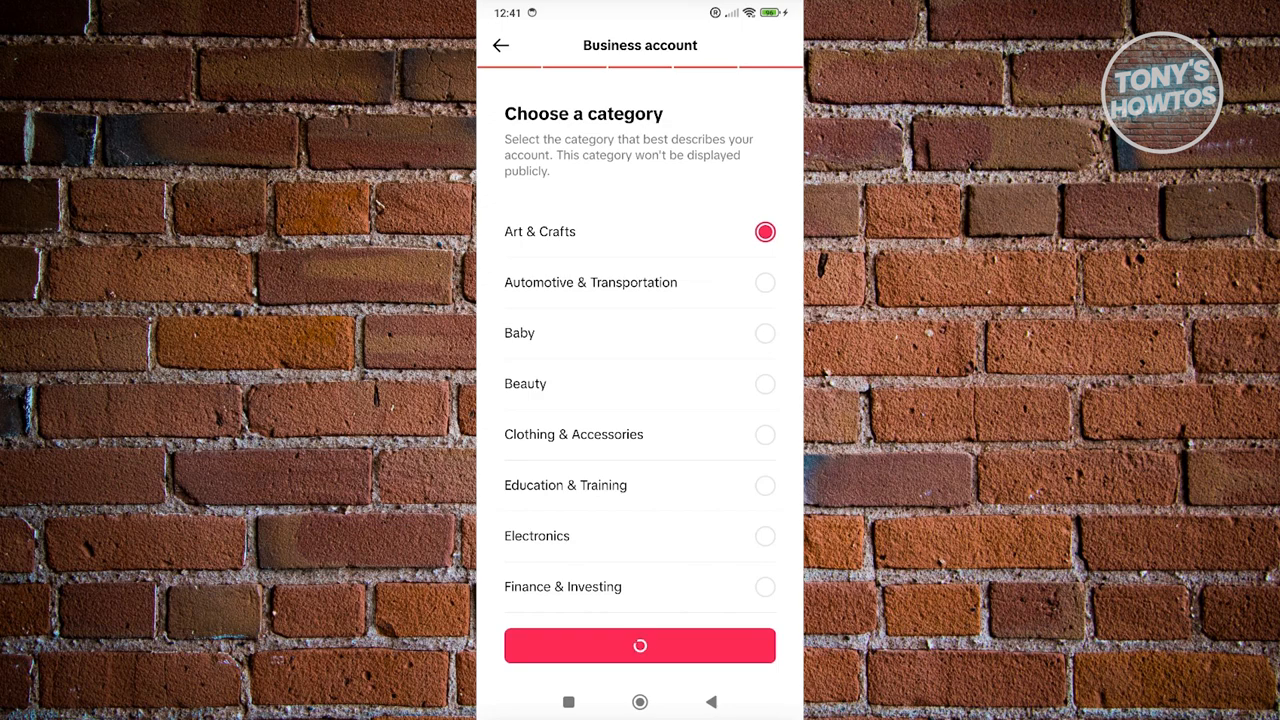
pyautogui.click(639, 645)
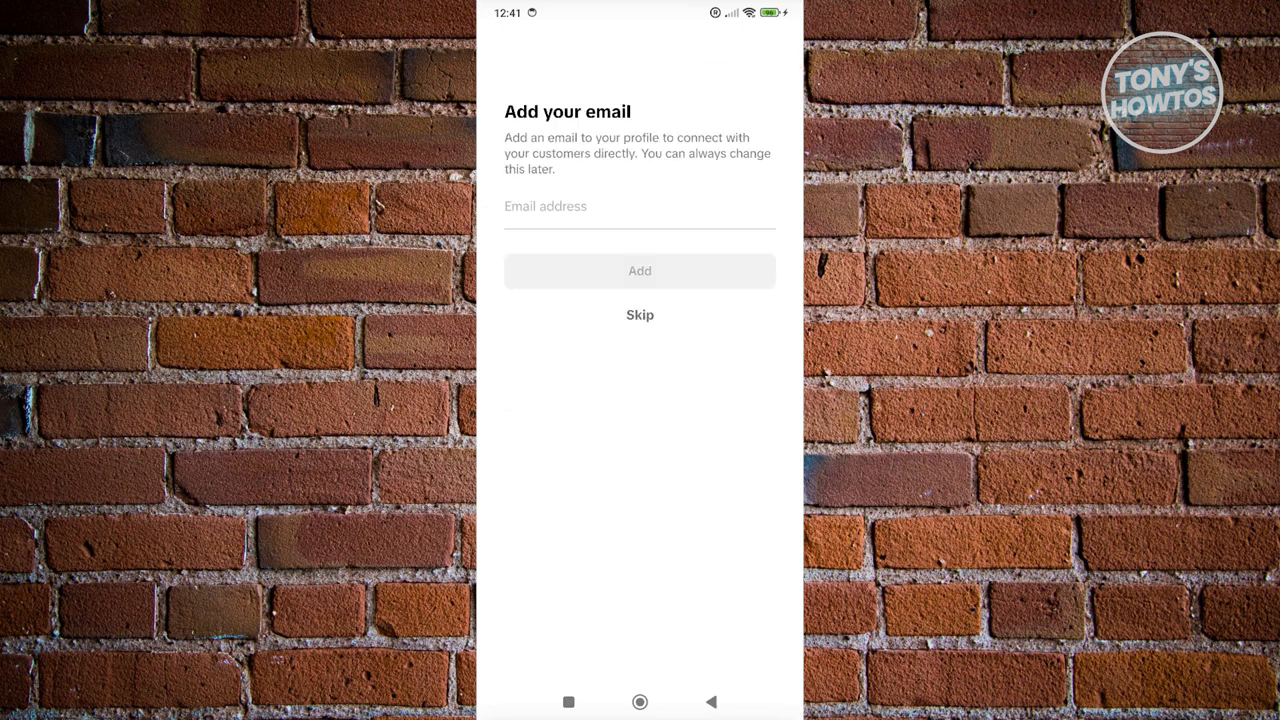
# Skip the business email and bio, then dismiss the trial announcement.
pyautogui.click(639, 315)
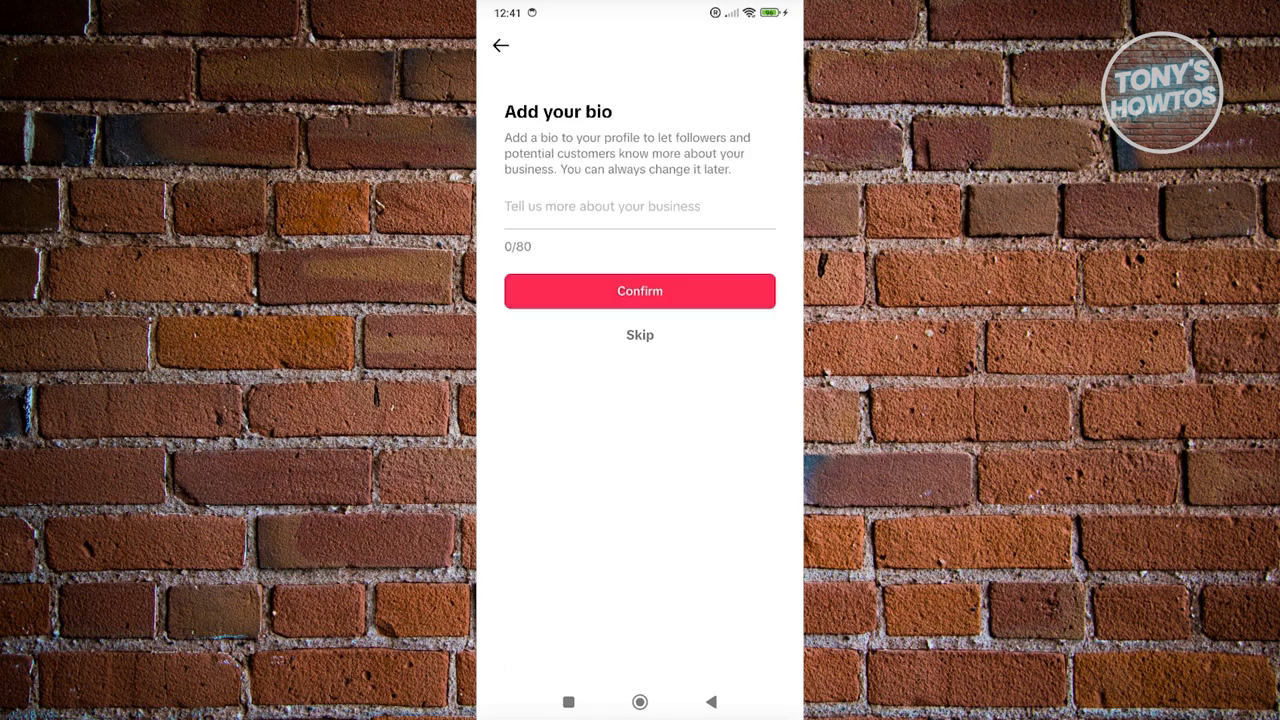
pyautogui.click(639, 334)
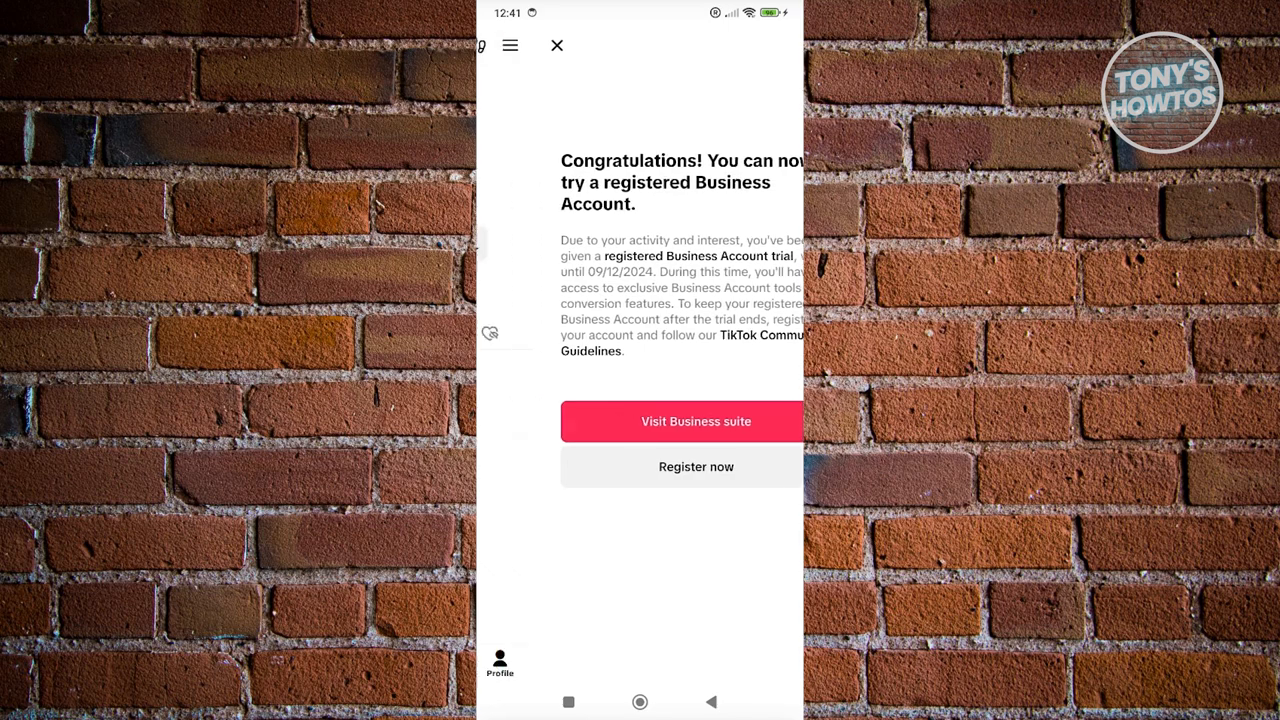
pyautogui.click(557, 45)
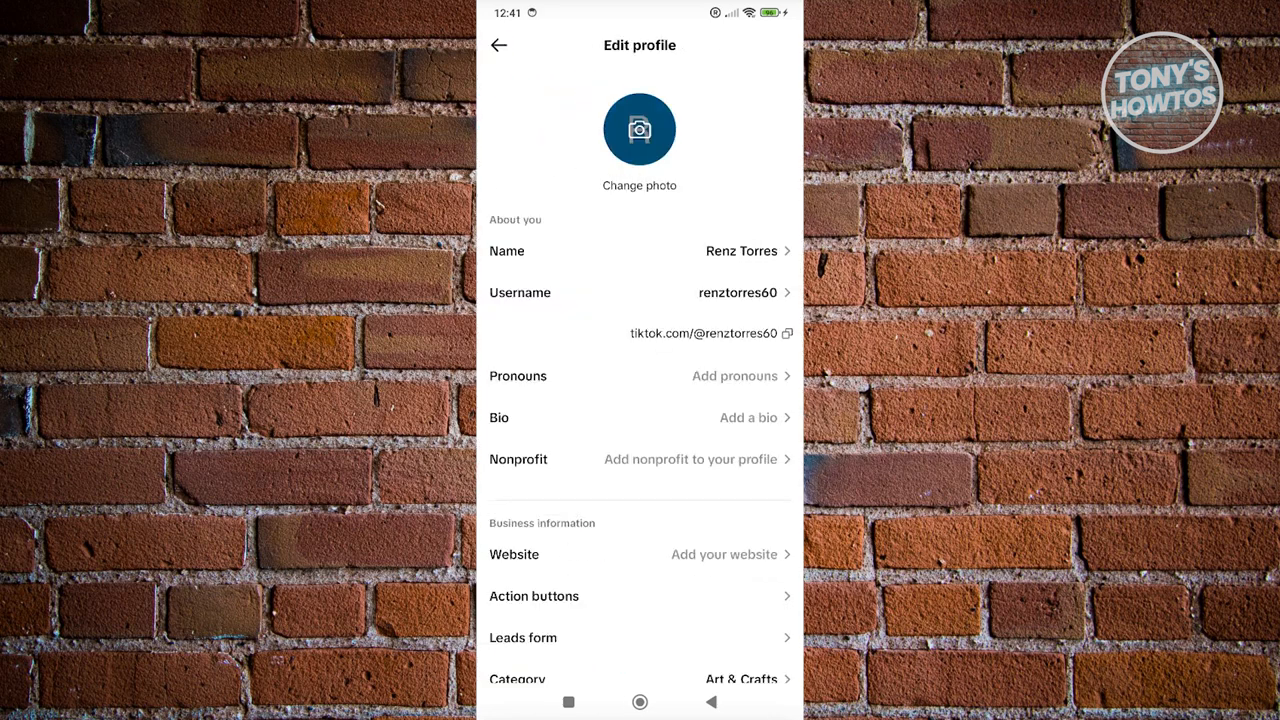